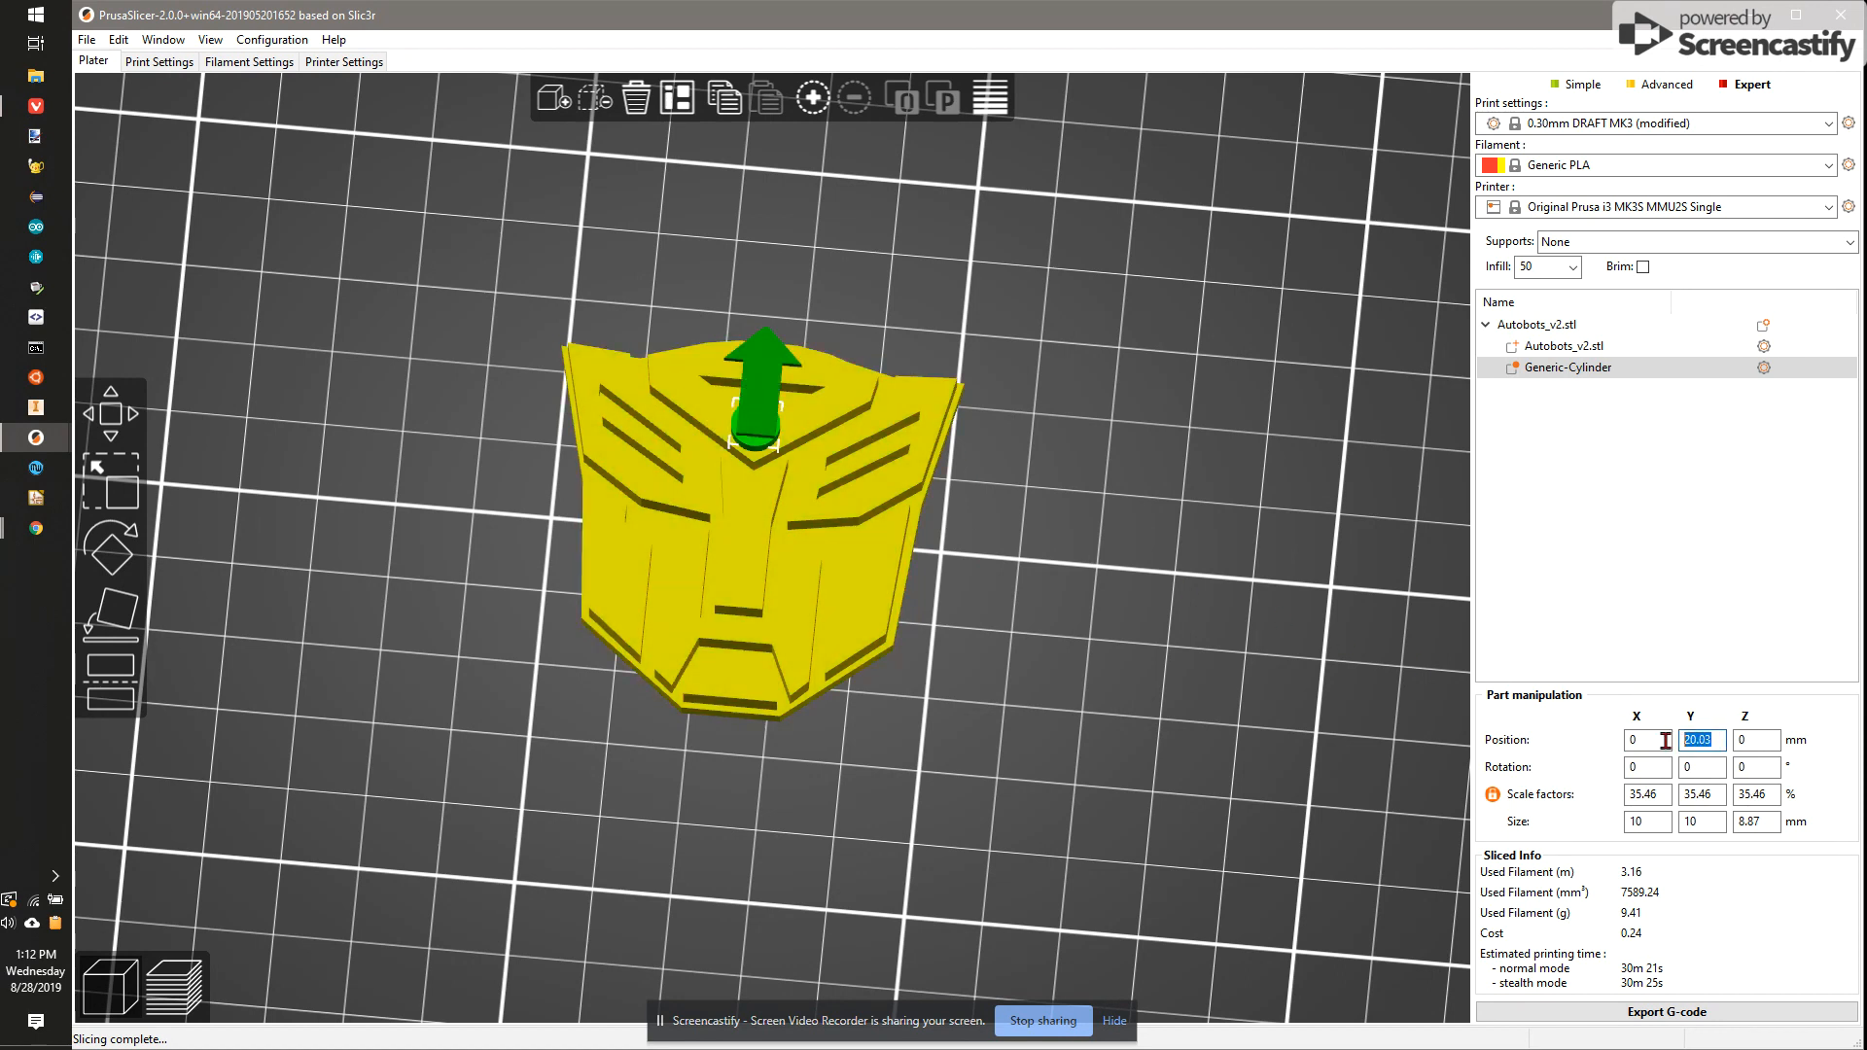
Step: Show the settings choices available for the Generic-Cylinder modifier
{"action": "right_click", "coordinate": [1565, 367]}
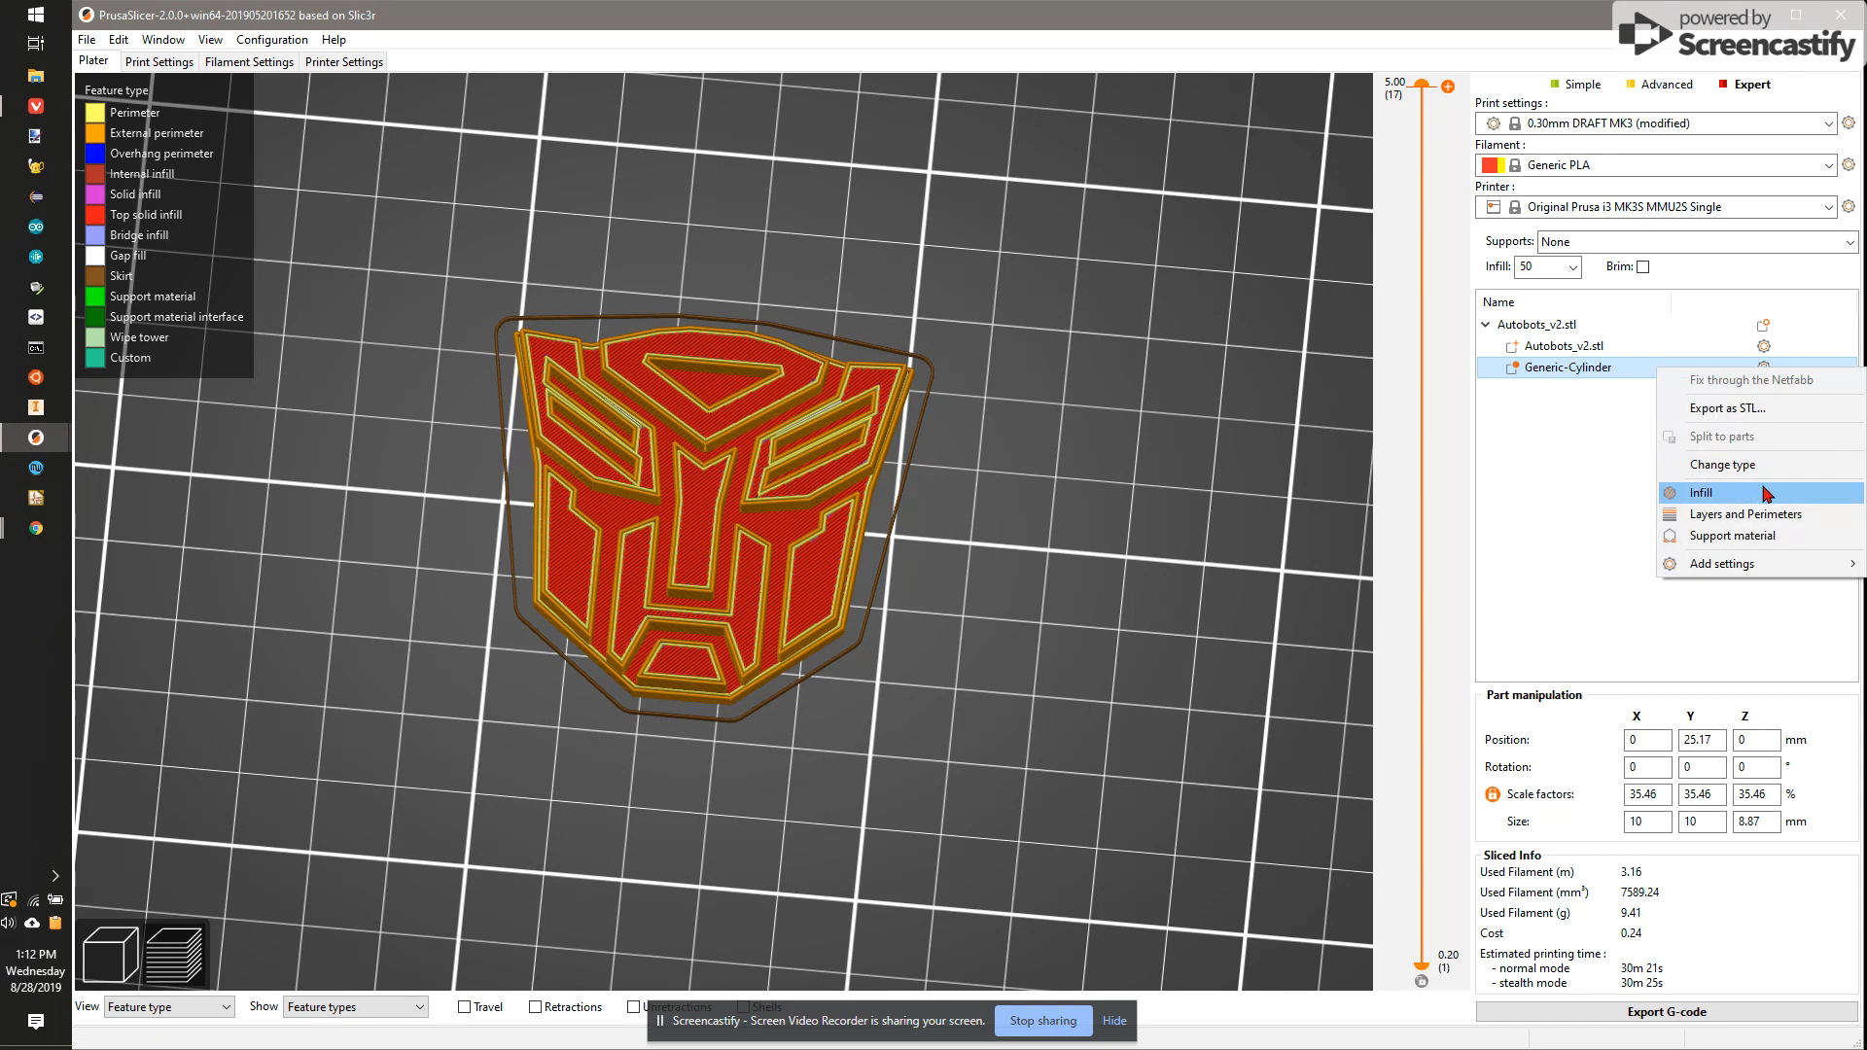
Step: Add Infill settings to the cylinder modifier so fill density and layers can be zeroed
{"action": "left_click", "coordinate": [1699, 492]}
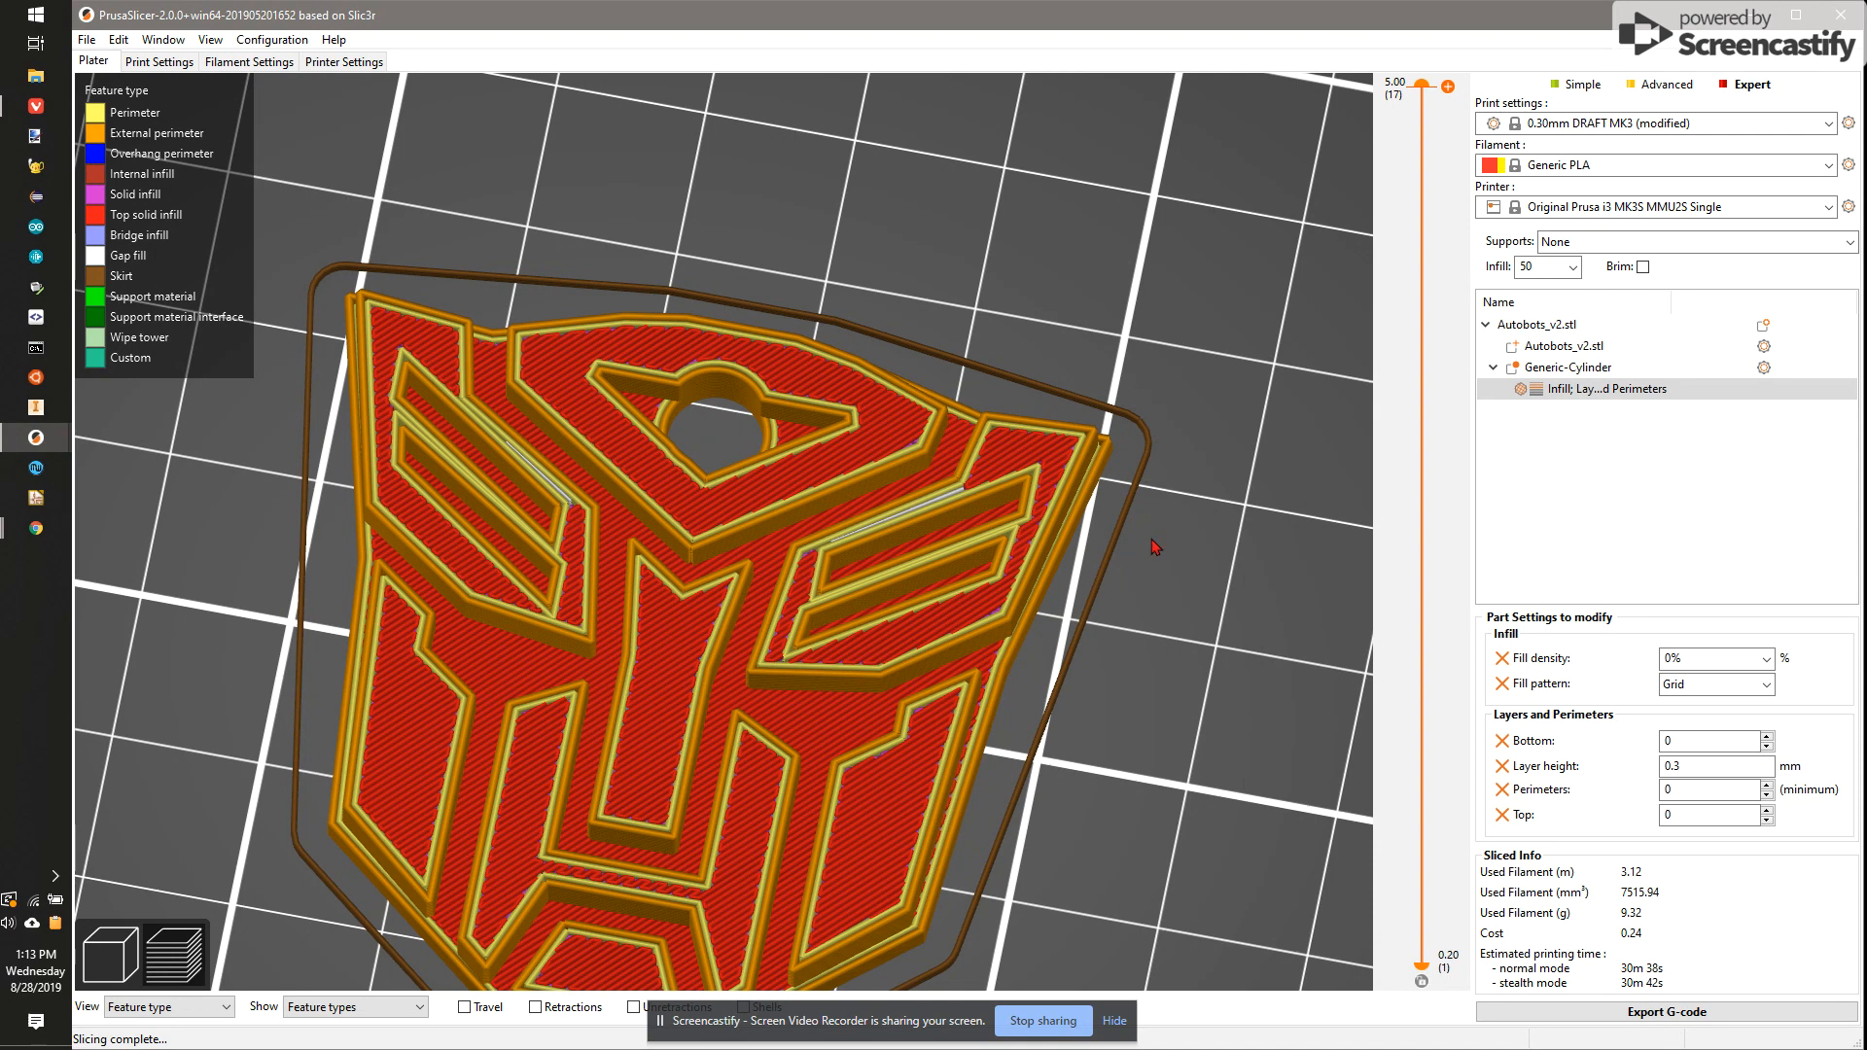
Step: Bring the layer preview down to the 2.30 mm layer for the color change
{"action": "left_click_drag", "start_coordinate": [1426, 83], "coordinate": [1426, 360]}
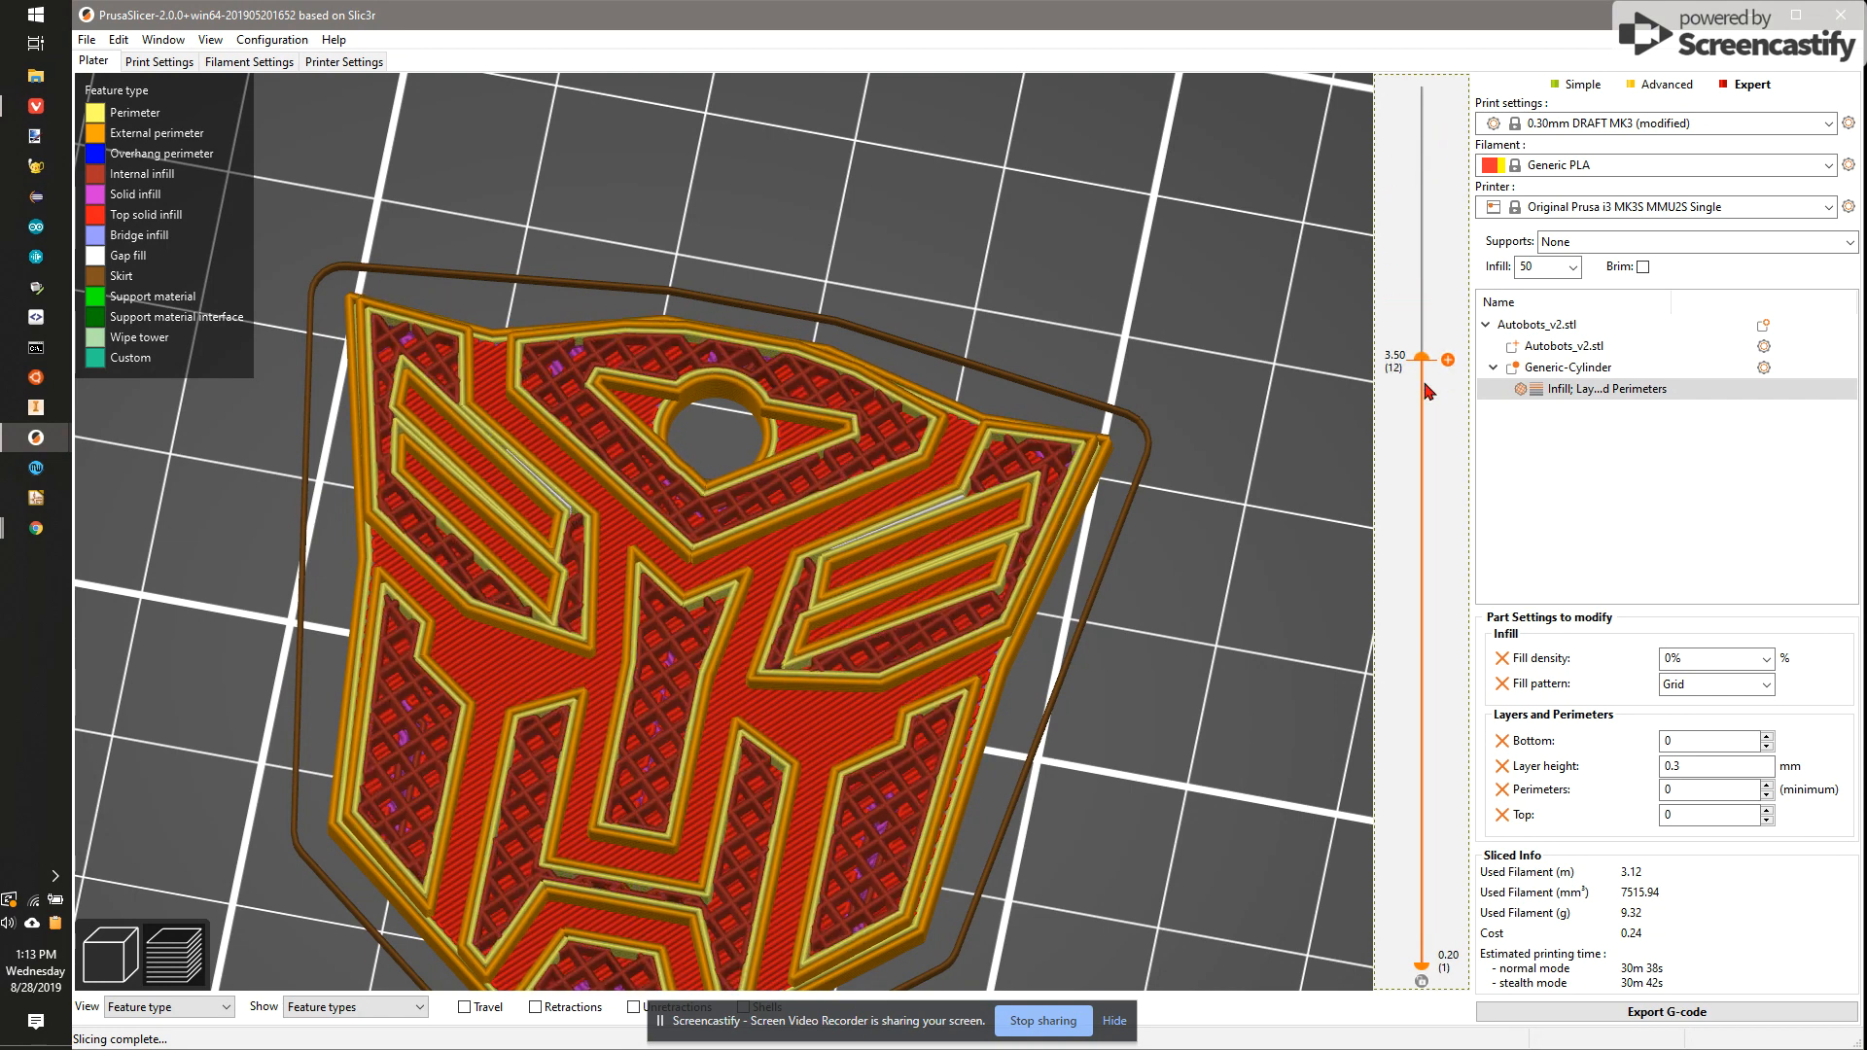
{"action": "left_click_drag", "start_coordinate": [1420, 358], "coordinate": [1419, 630]}
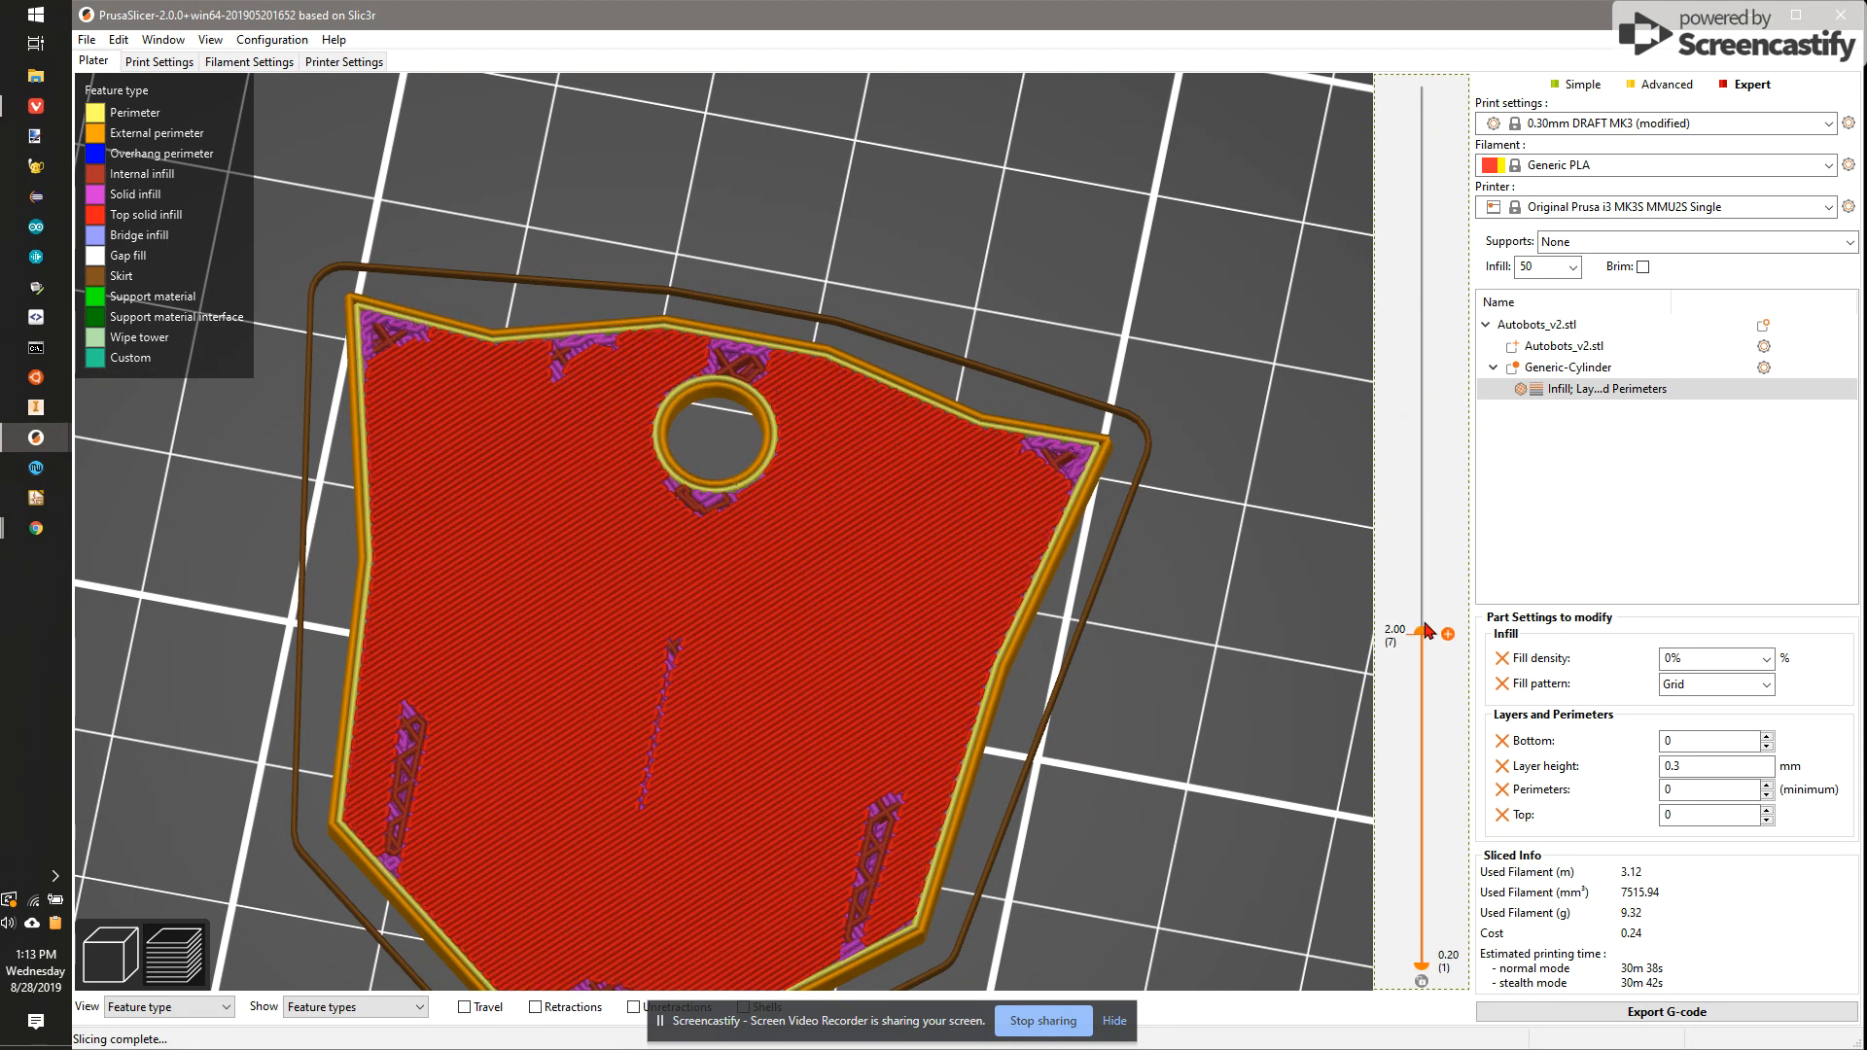
{"action": "left_click_drag", "start_coordinate": [1419, 630], "coordinate": [1420, 578]}
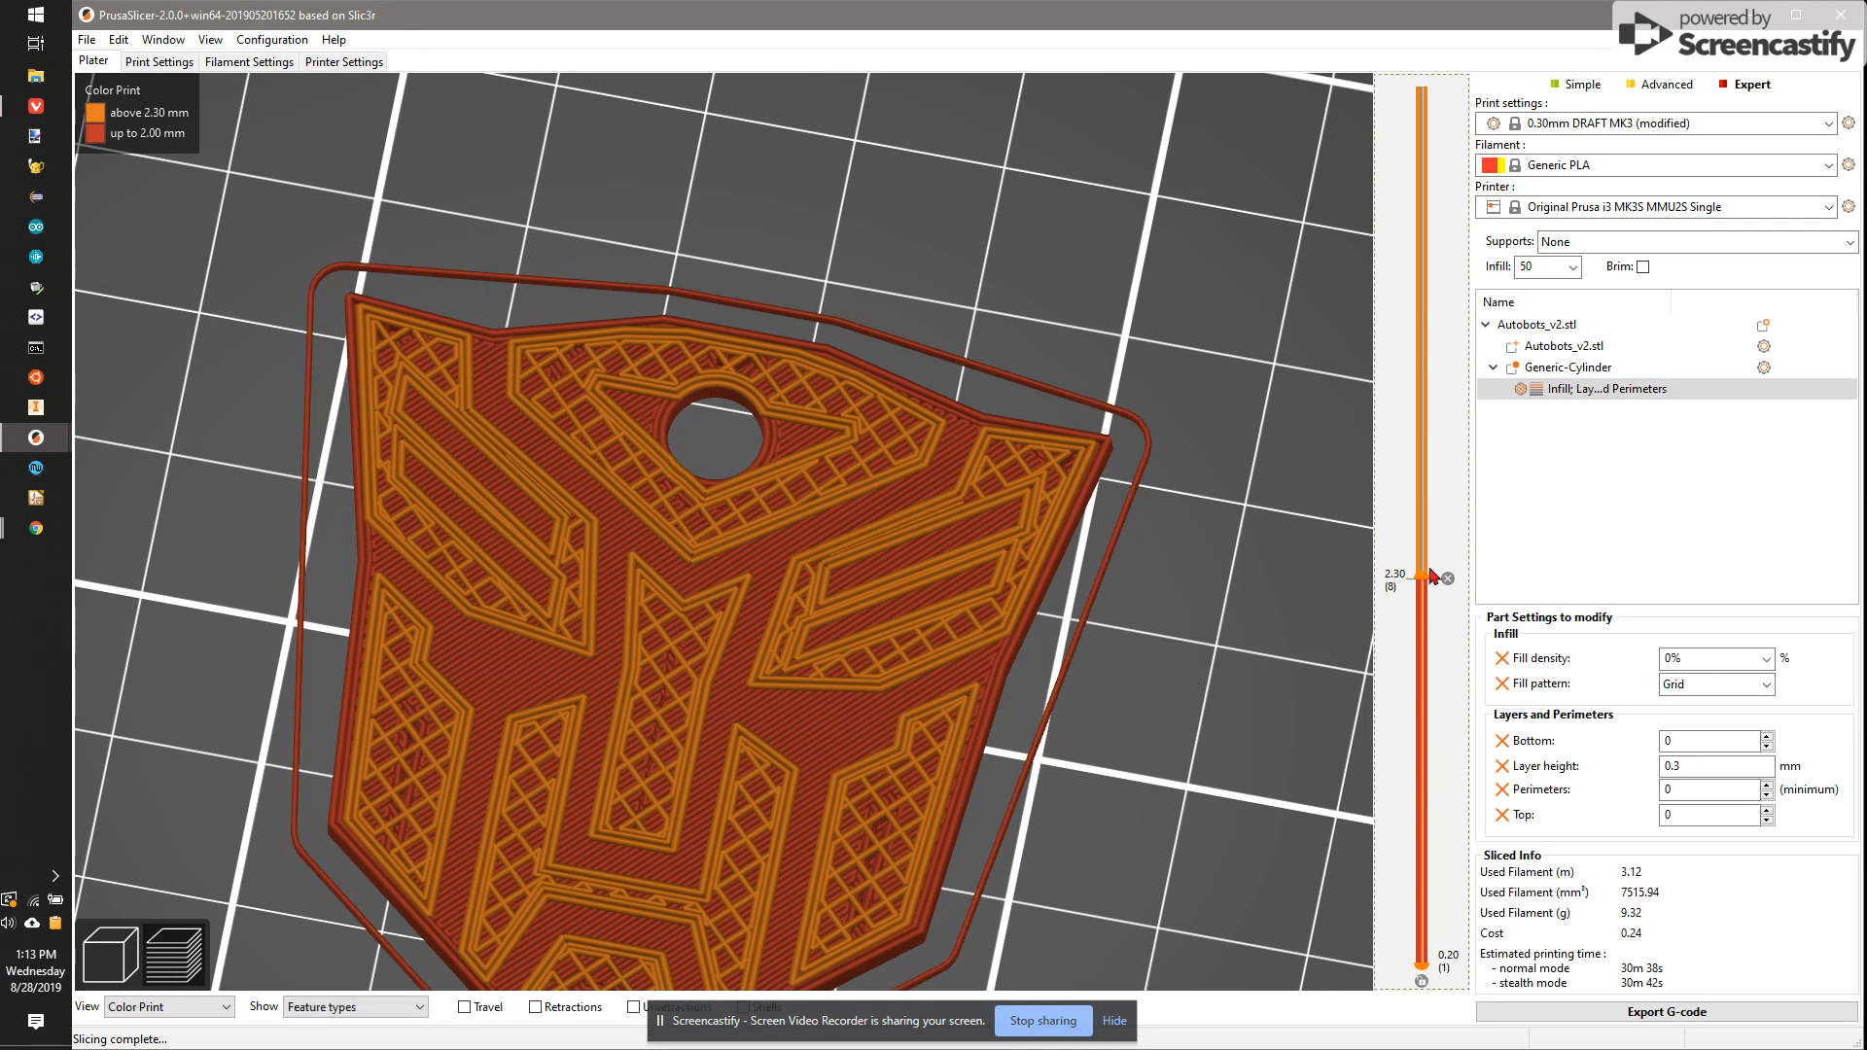
Step: Return the preview to the top layer so both filament colors show at full height
{"action": "left_click_drag", "start_coordinate": [1421, 576], "coordinate": [1422, 303]}
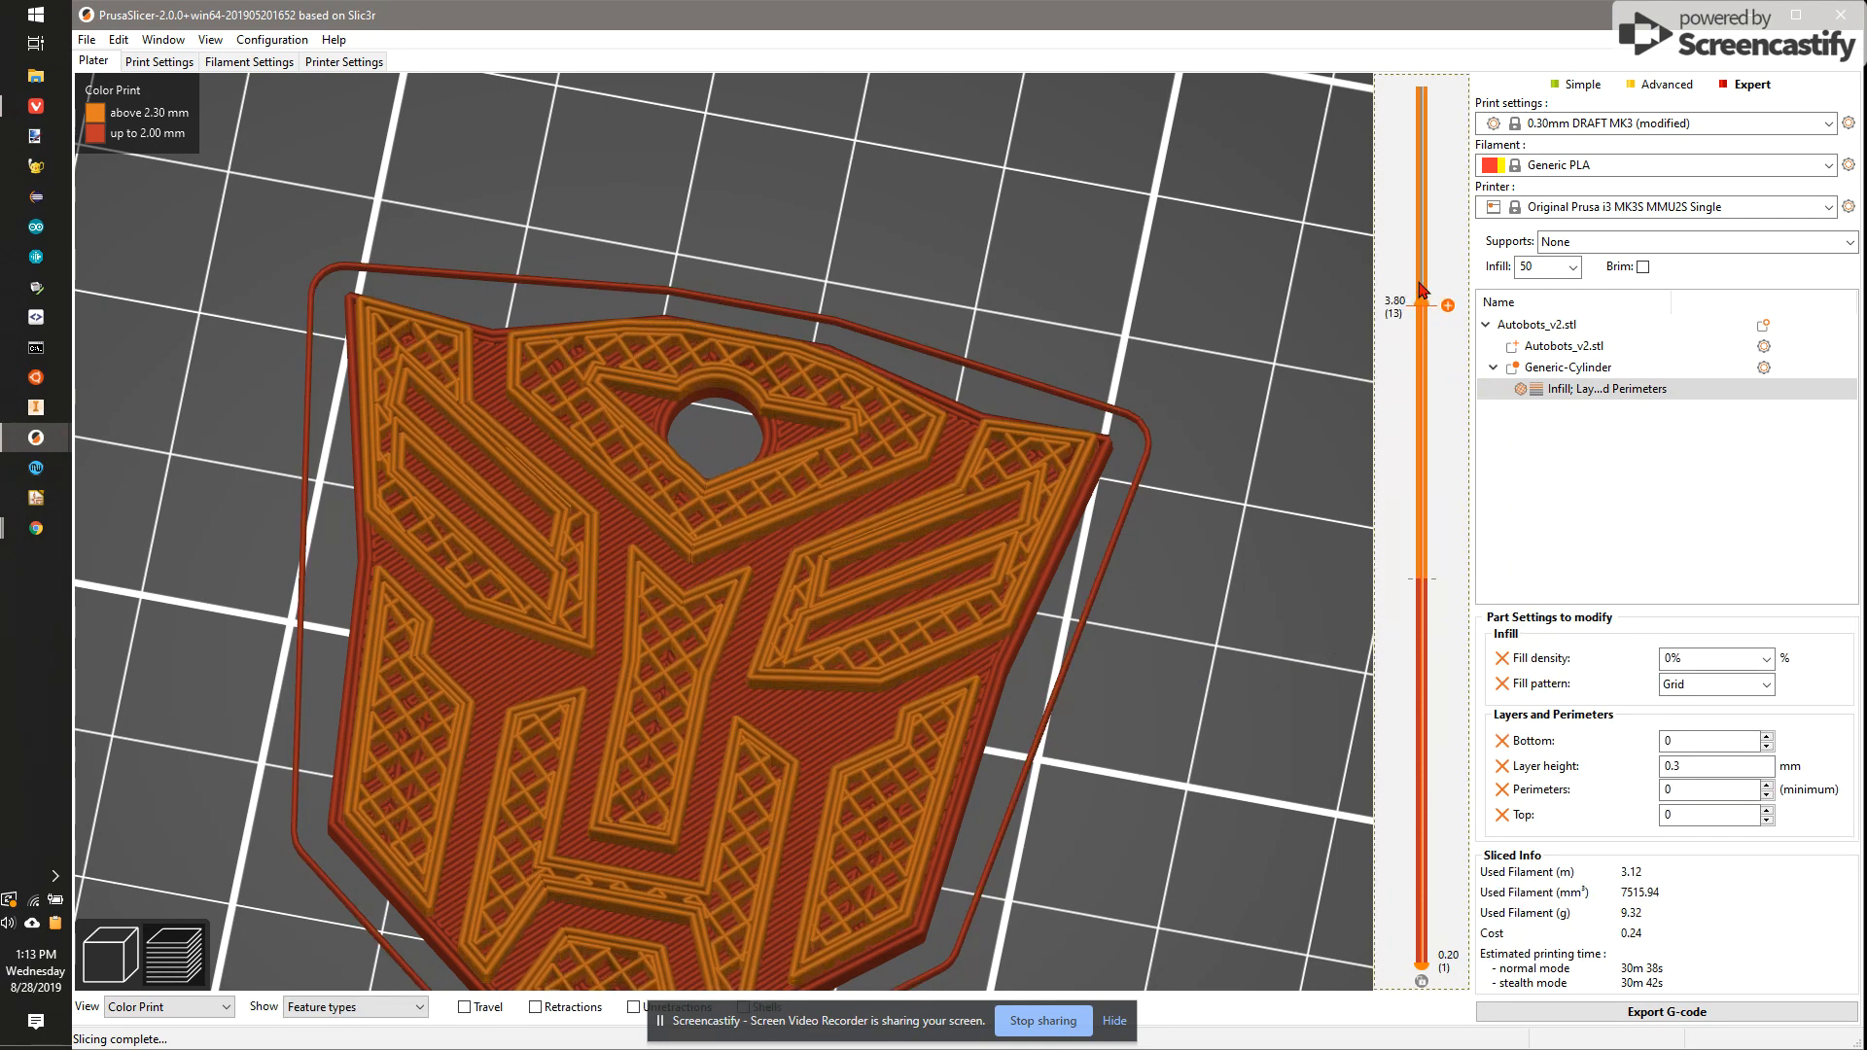
{"action": "left_click_drag", "start_coordinate": [1419, 299], "coordinate": [1424, 85]}
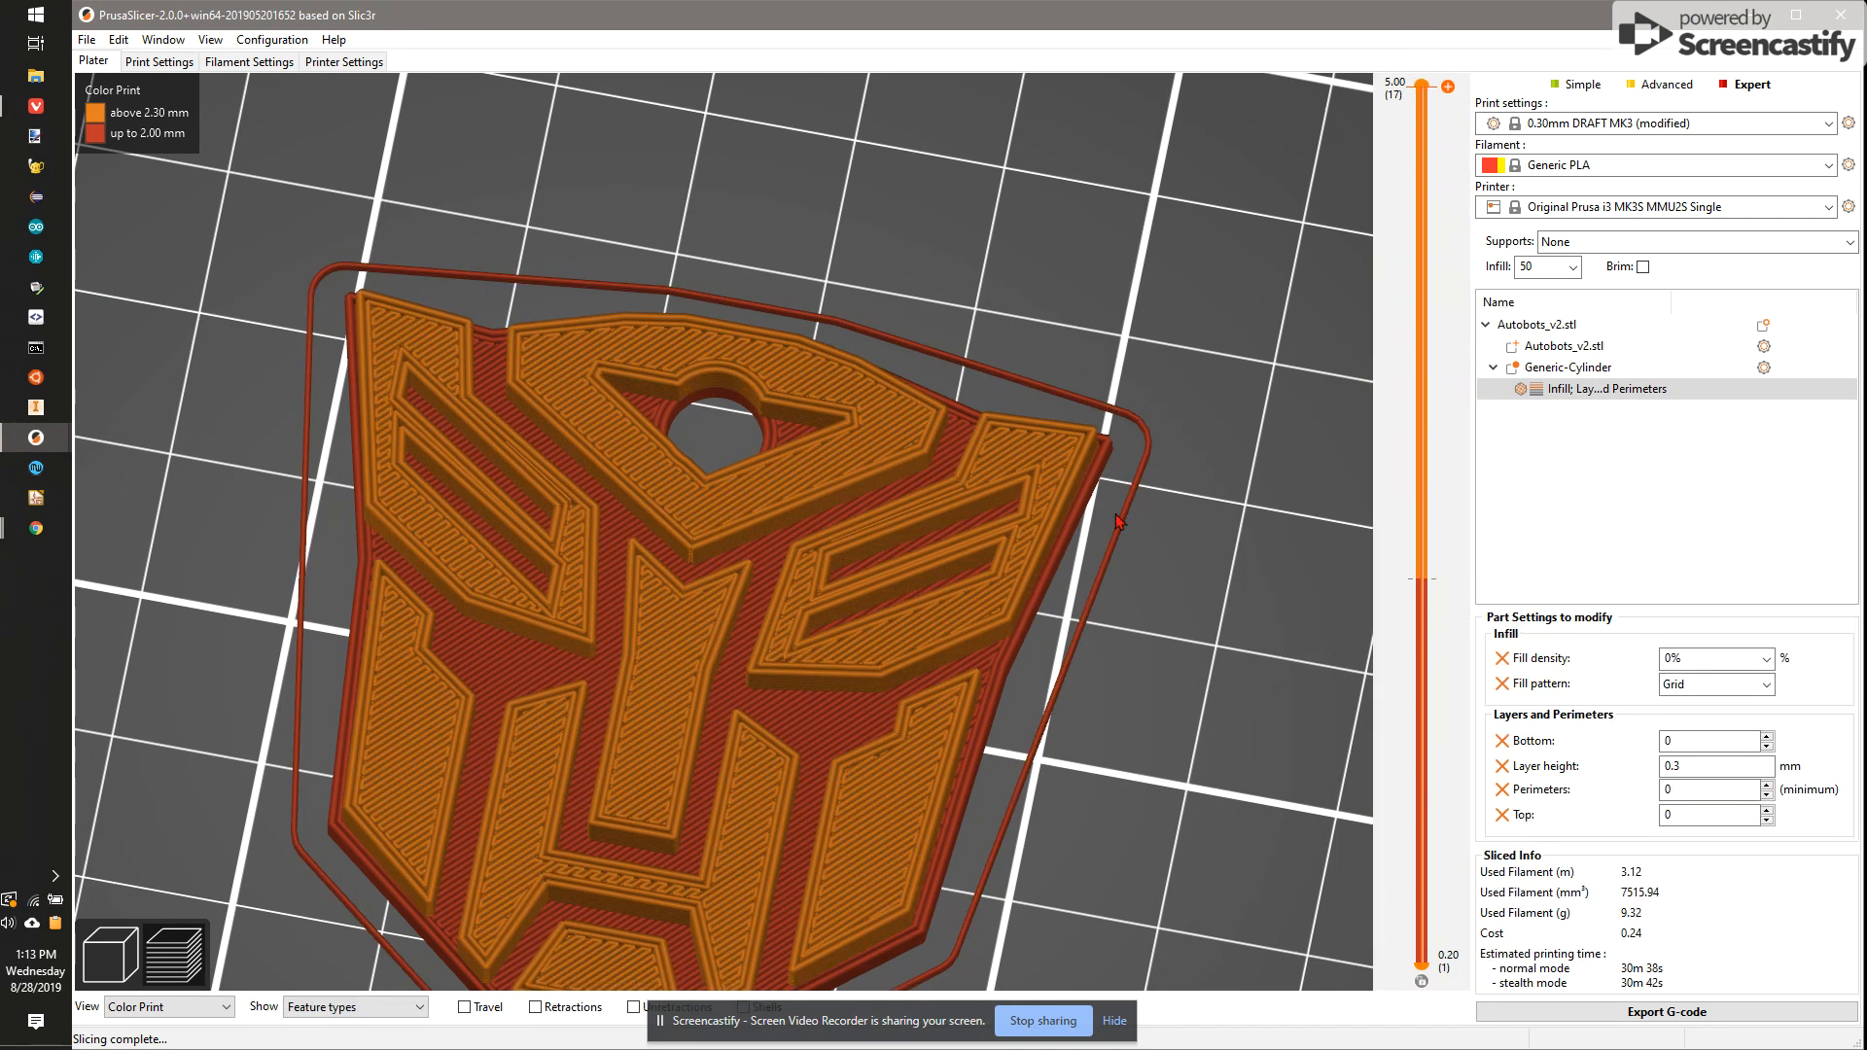